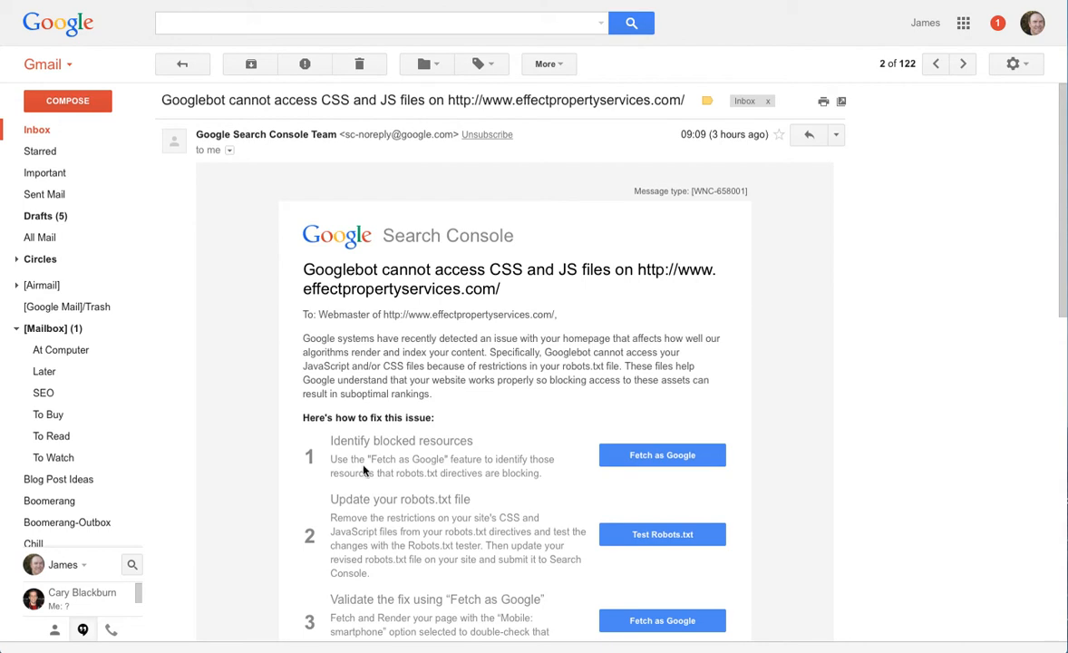
{"action": "mouse_move", "coordinate": [699, 330]}
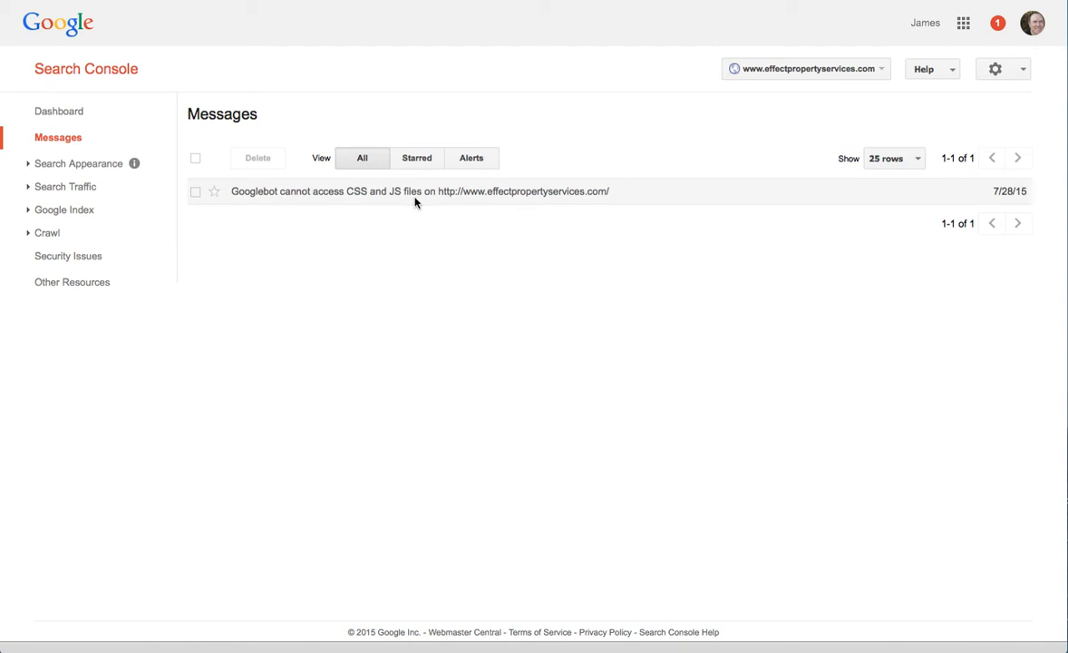
- View the 'Googlebot cannot access CSS and JS files' message from the Messages list
{"action": "left_click", "coordinate": [420, 192]}
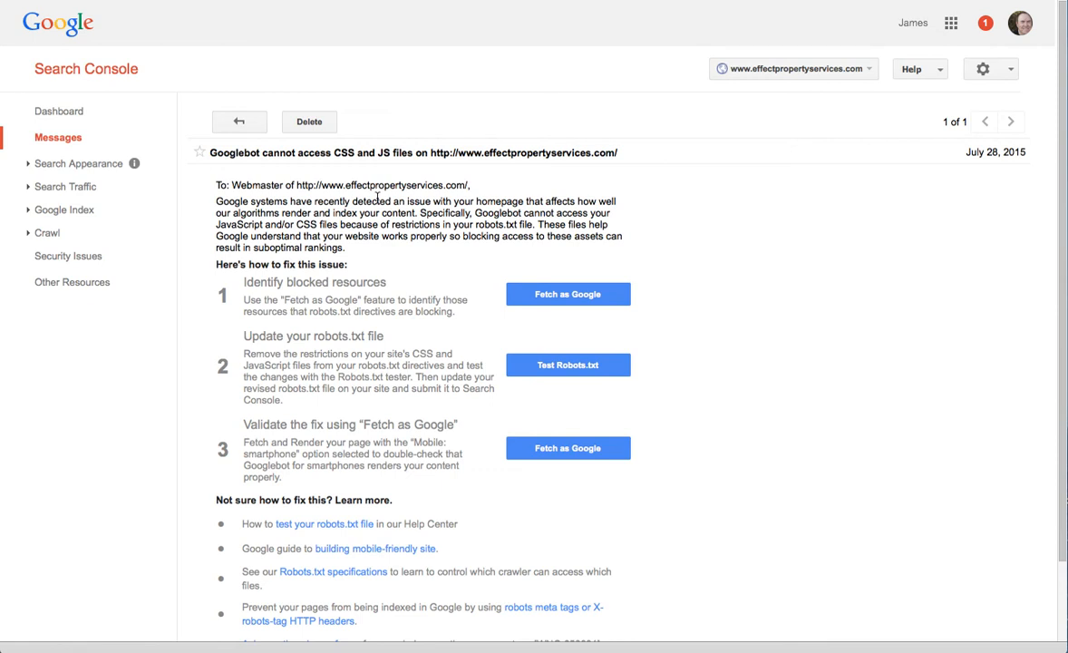
{"action": "mouse_move", "coordinate": [578, 235]}
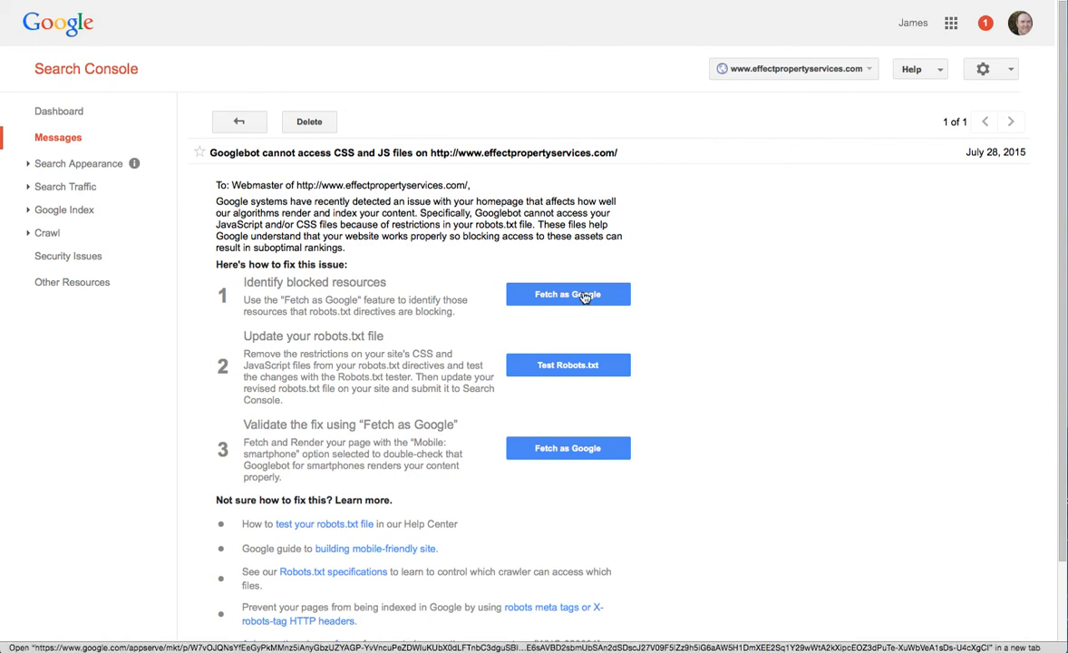
- Go to Fetch as Google from the message and submit a Fetch and Render of the homepage
{"action": "left_click", "coordinate": [568, 294]}
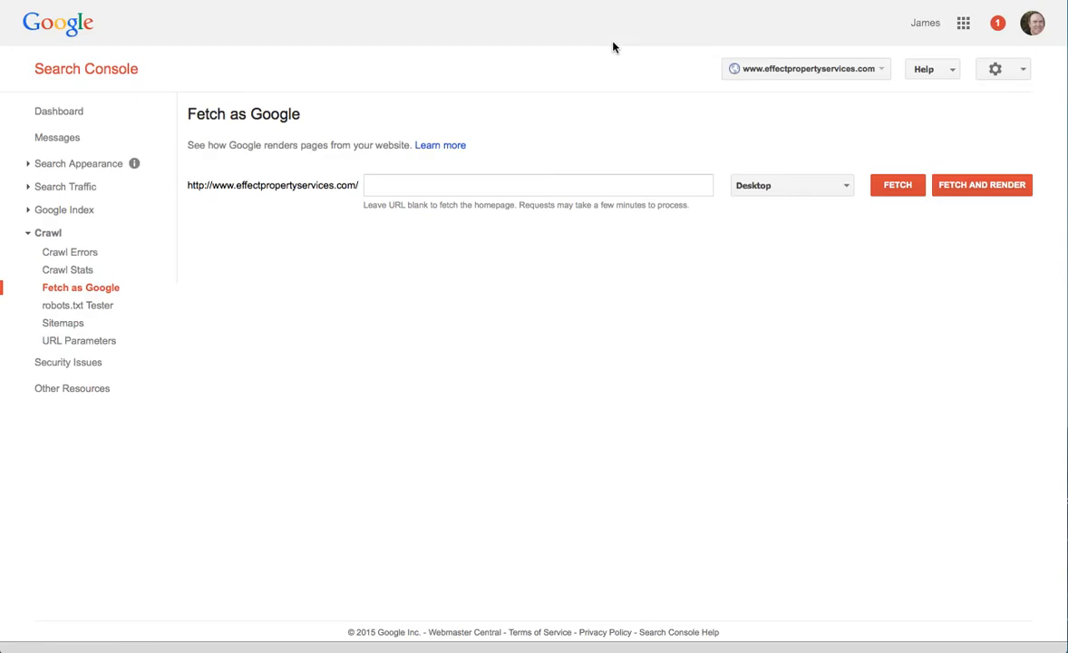
{"action": "mouse_move", "coordinate": [983, 190]}
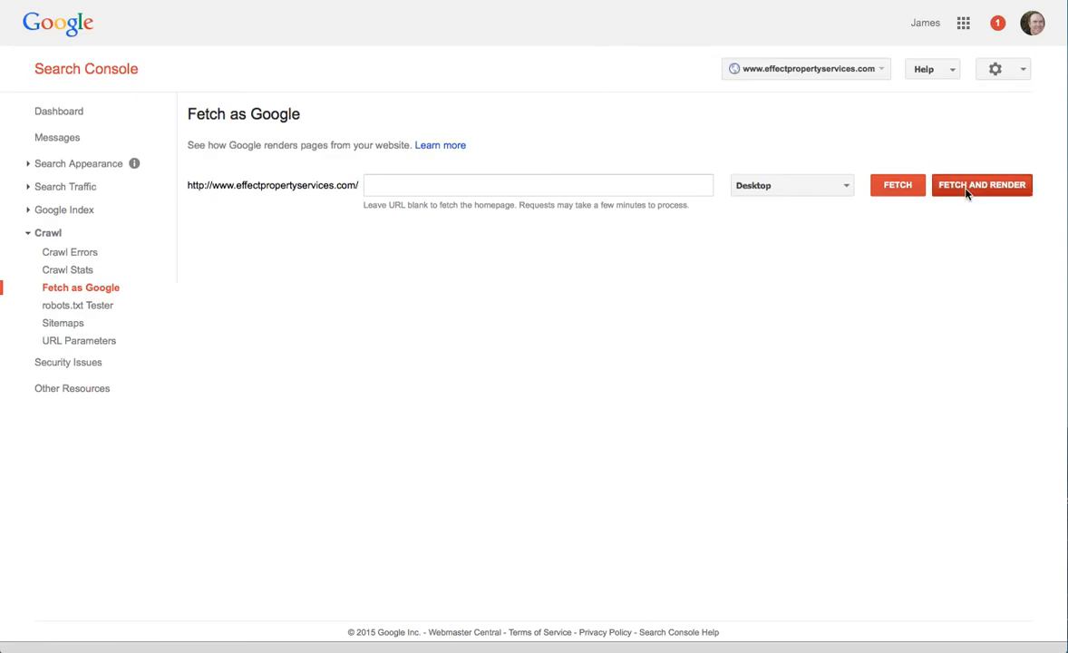
{"action": "left_click", "coordinate": [981, 185]}
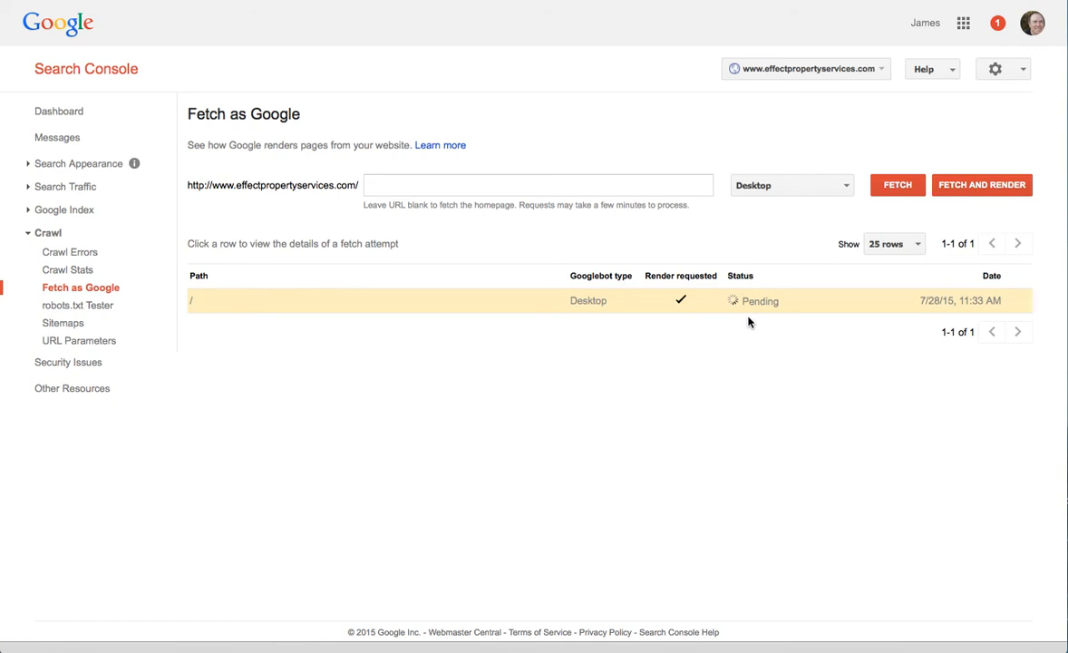
{"action": "mouse_move", "coordinate": [453, 569]}
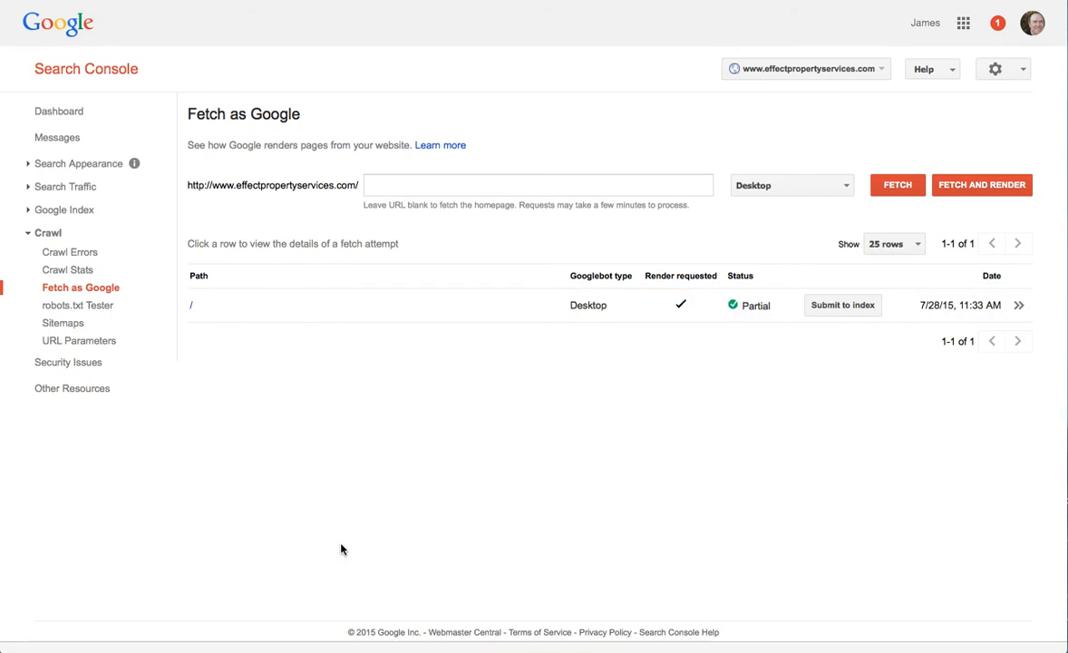
{"action": "mouse_move", "coordinate": [749, 305]}
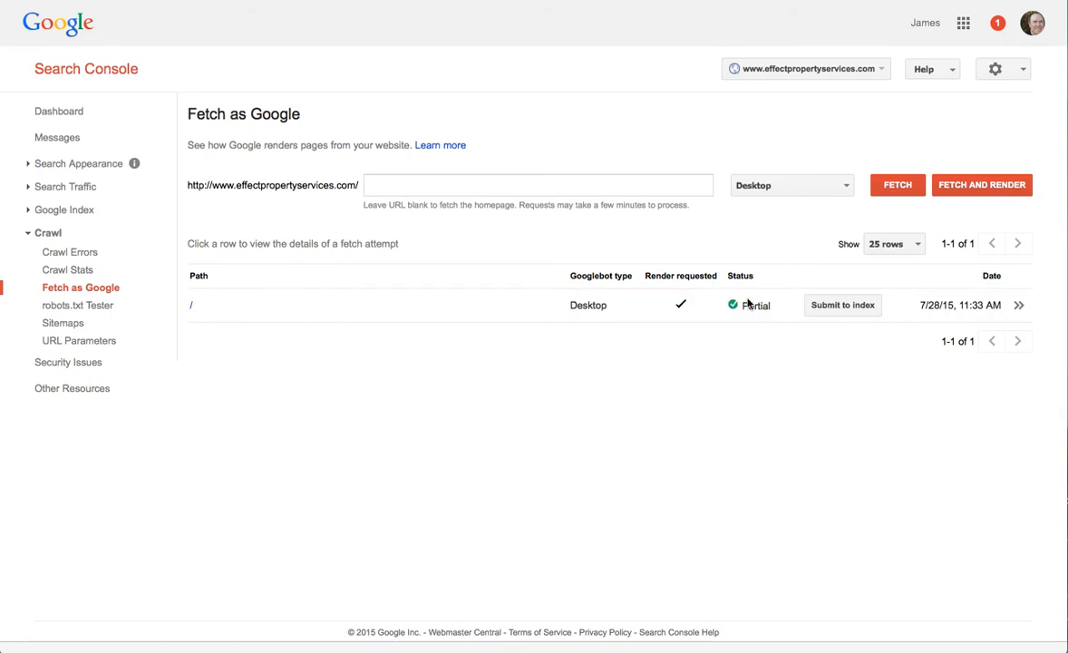
{"action": "mouse_move", "coordinate": [393, 316]}
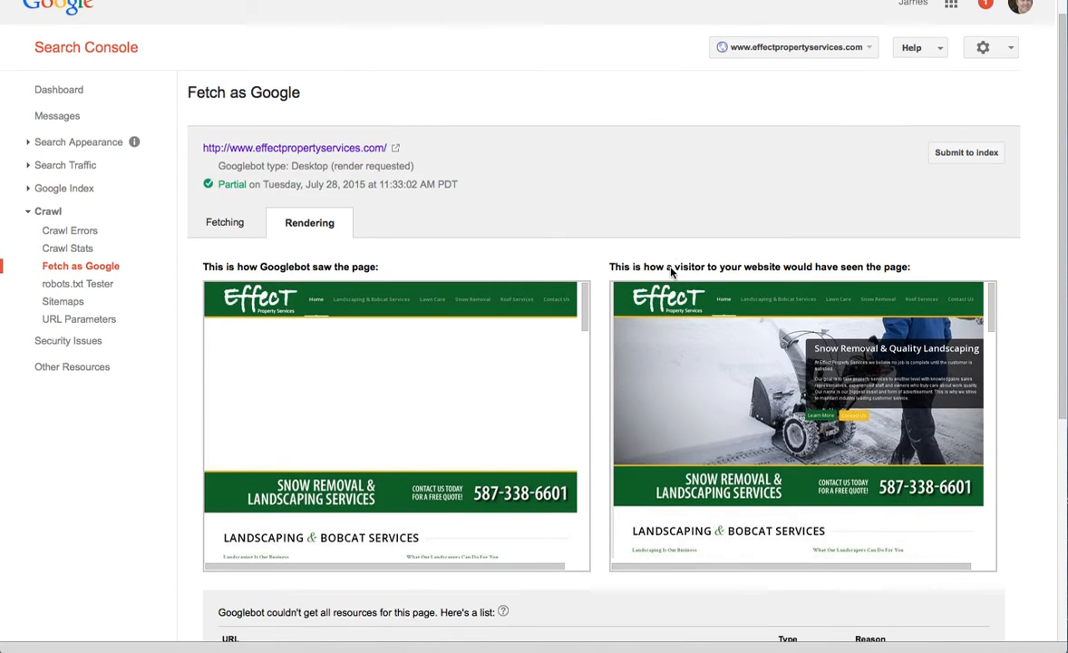
- Scroll the Partial render result down to the table of resources blocked by robots.txt
{"action": "scroll", "scroll_direction": "down", "scroll_amount": 3}
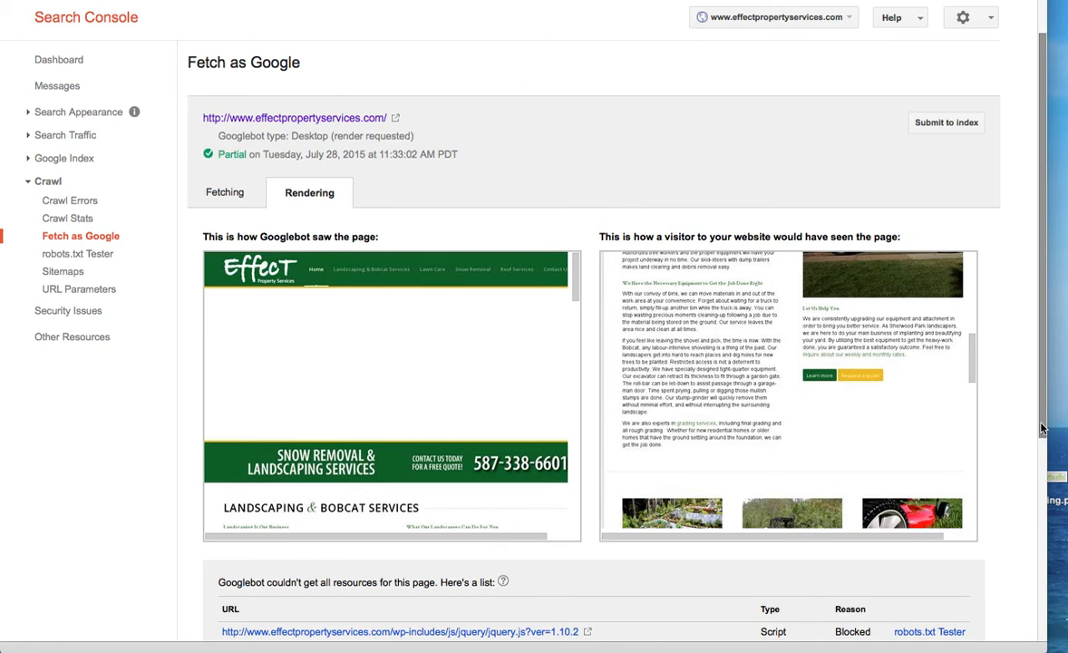
{"action": "scroll", "scroll_direction": "down", "scroll_amount": 3}
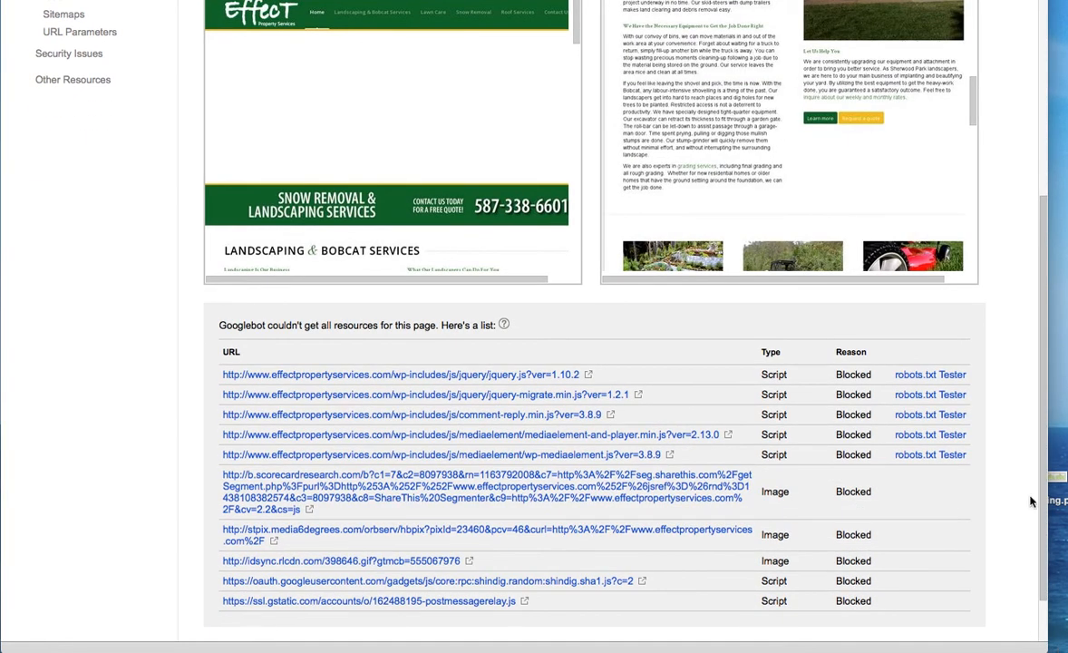
{"action": "scroll", "scroll_direction": "down", "scroll_amount": 3}
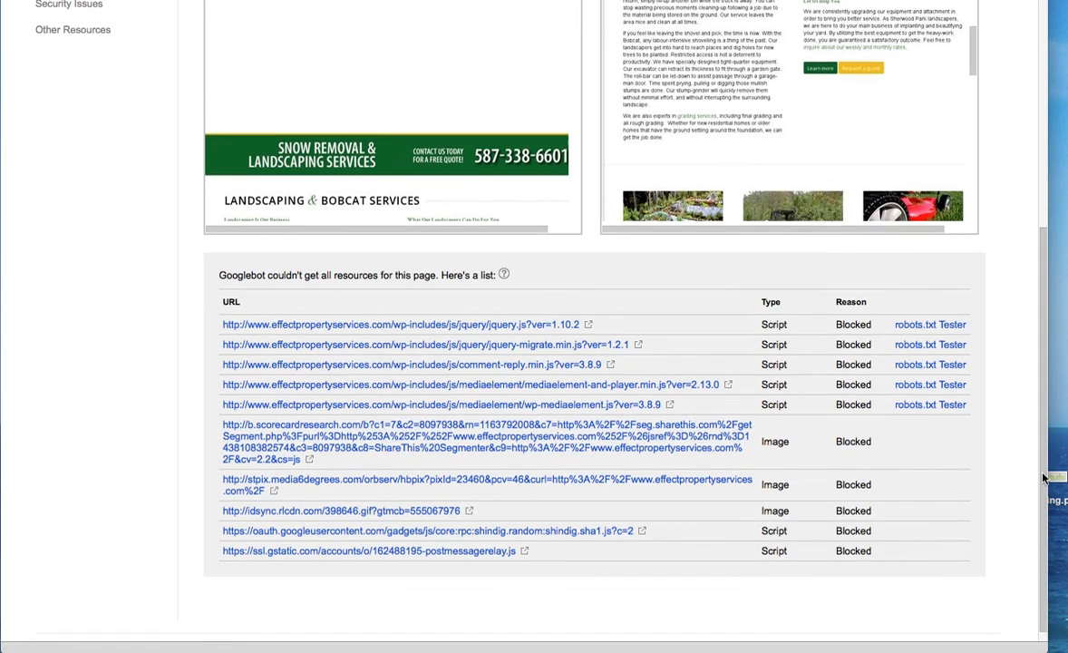
{"action": "mouse_move", "coordinate": [929, 365]}
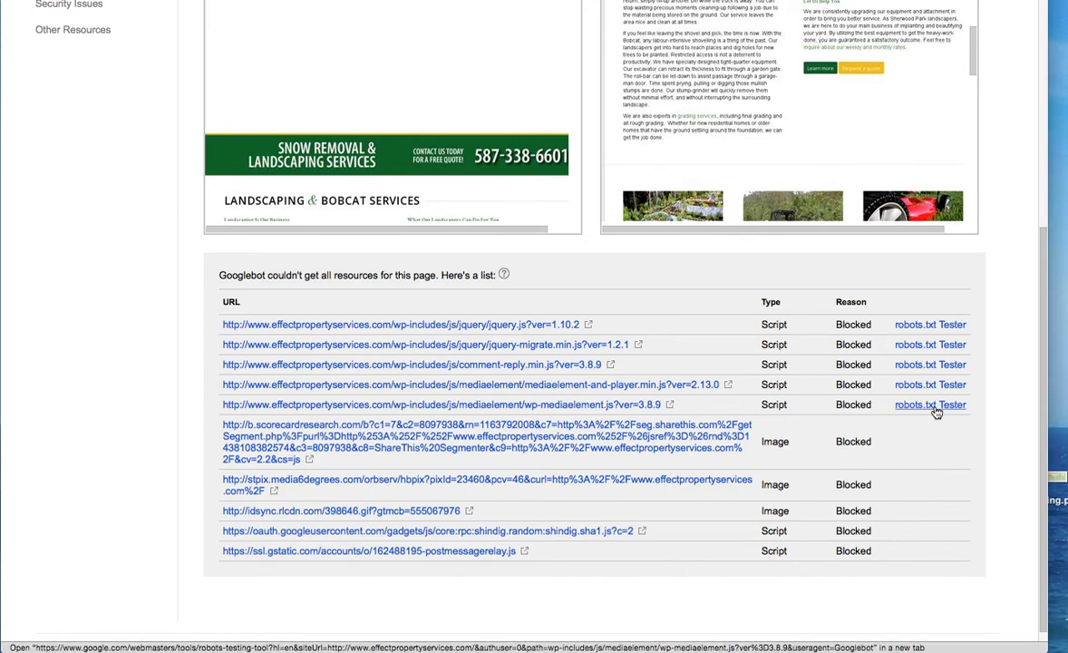
- Test a blocked wp-includes script in robots.txt Tester, highlighting the wp-admin and wp-includes Disallow rules
{"action": "left_click", "coordinate": [928, 405]}
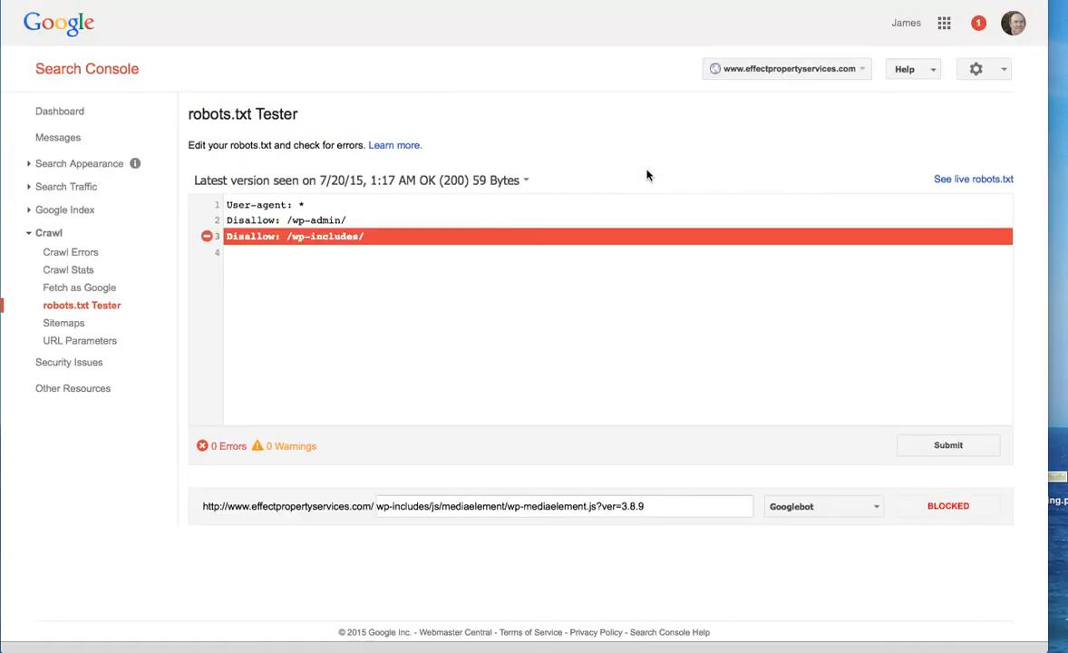
{"action": "left_click", "coordinate": [366, 236]}
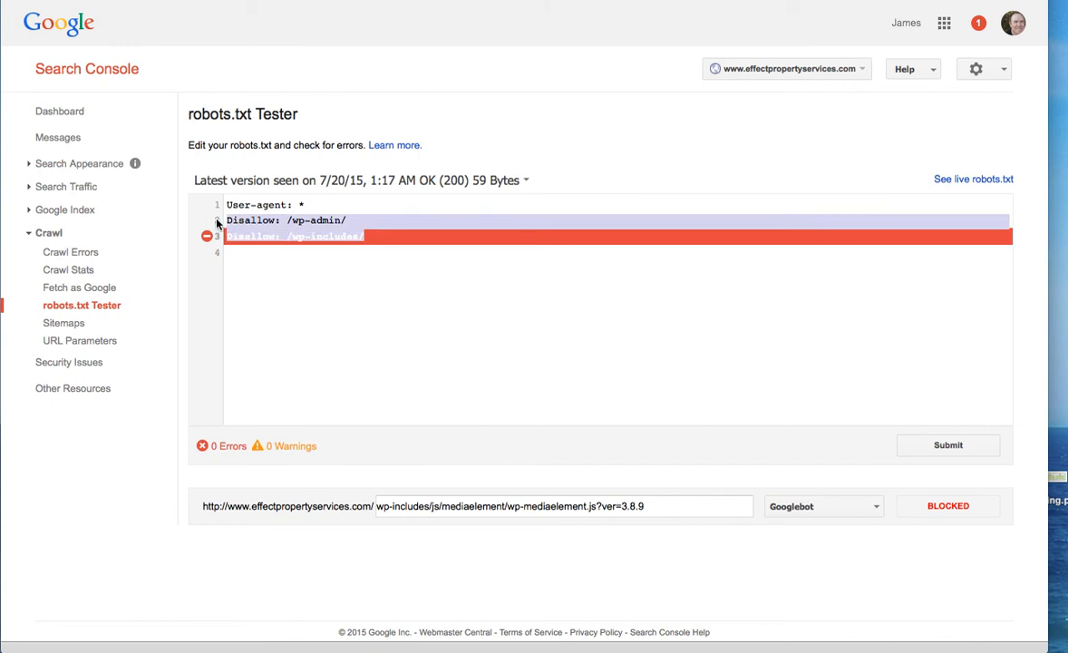
{"action": "left_click", "coordinate": [402, 236]}
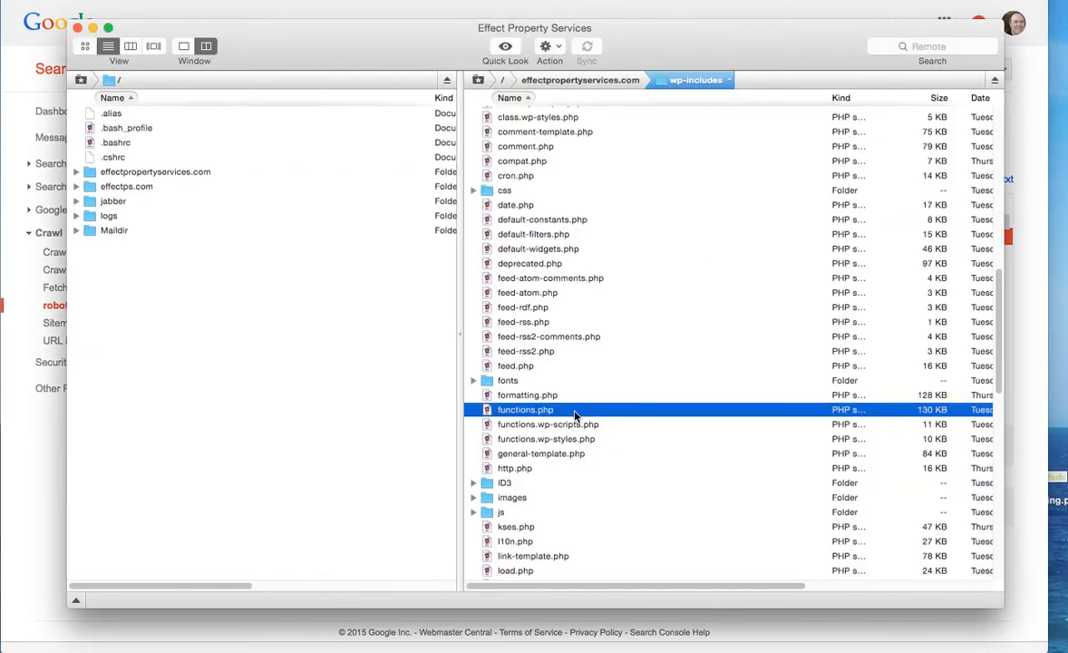
- Browse from the site root into the wp-includes folder on the server
{"action": "scroll", "scroll_direction": "down", "scroll_amount": 3}
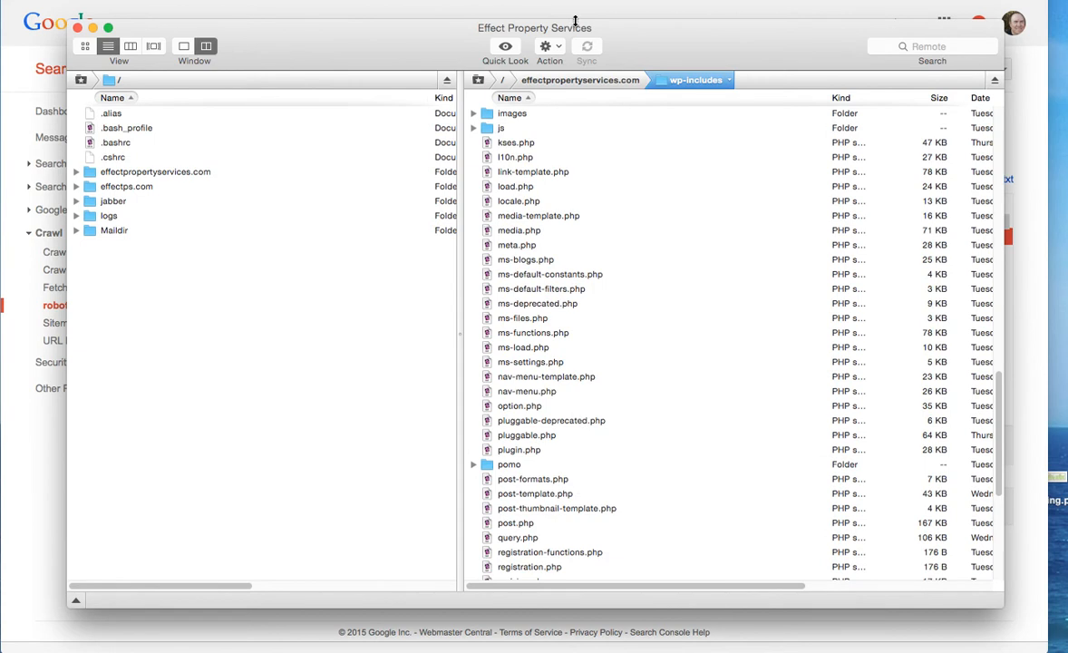
{"action": "left_click", "coordinate": [581, 80]}
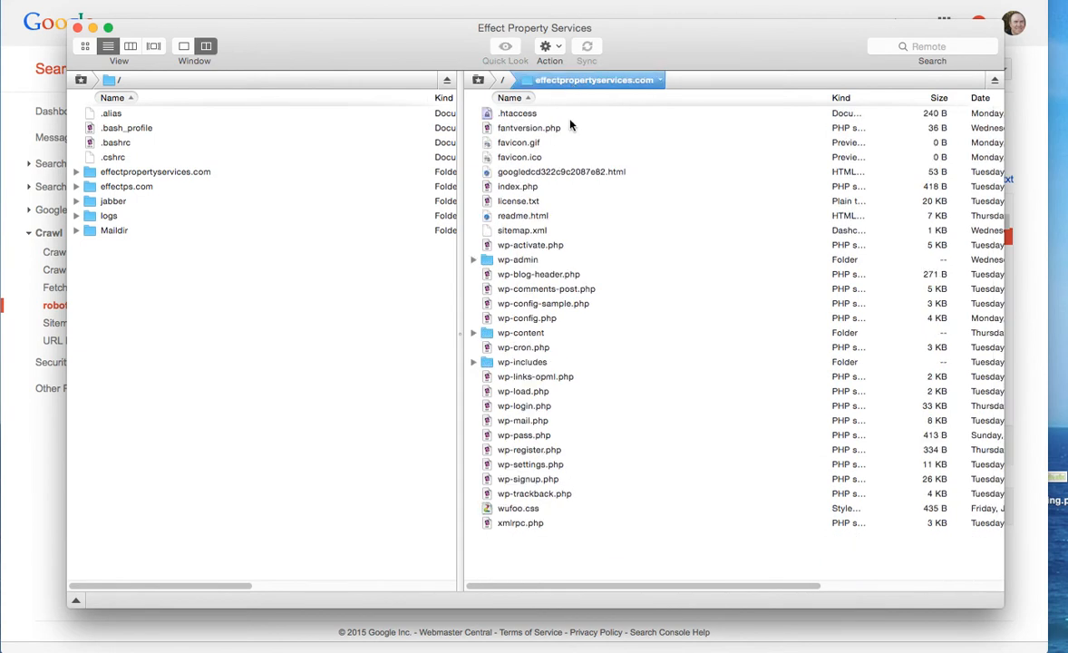
{"action": "mouse_move", "coordinate": [603, 333]}
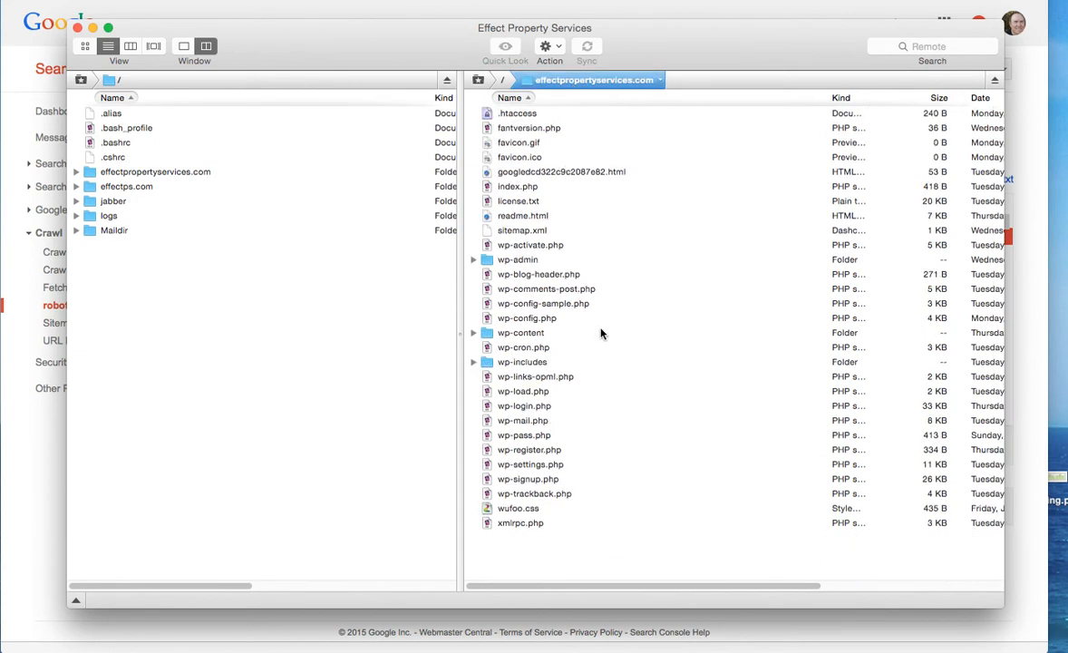
{"action": "double_click", "coordinate": [522, 362]}
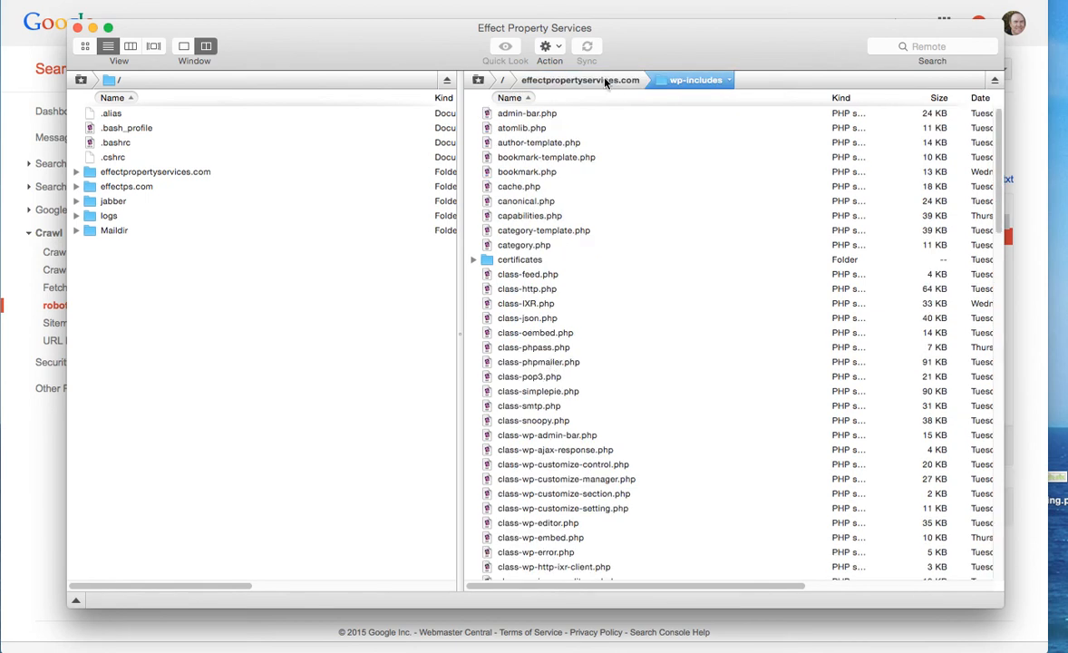
{"action": "left_click", "coordinate": [595, 80]}
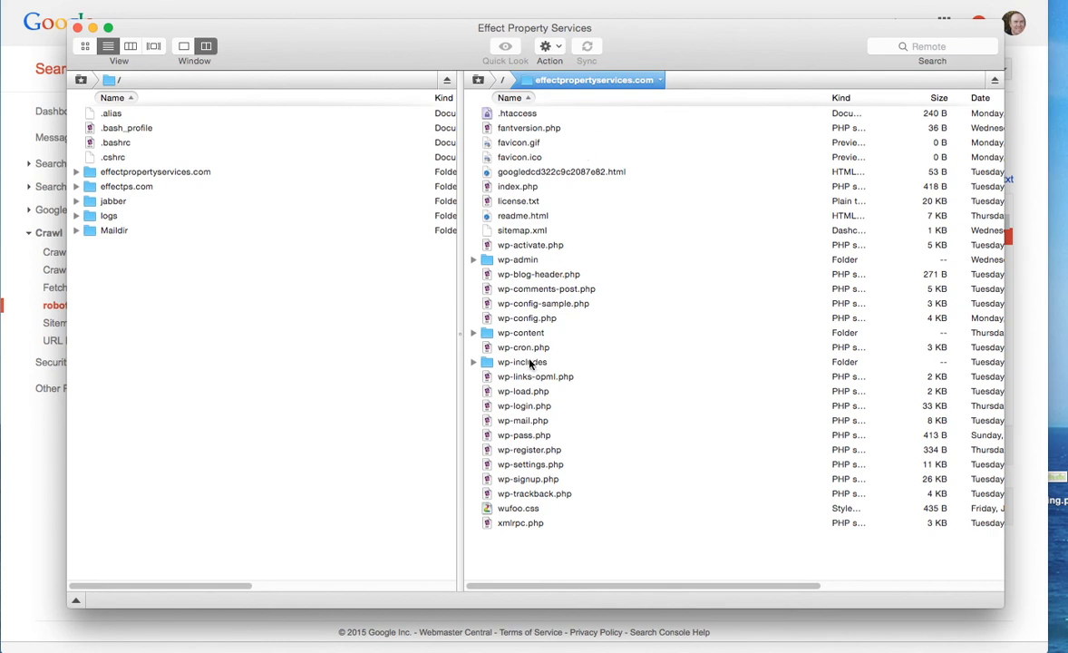
{"action": "double_click", "coordinate": [523, 362]}
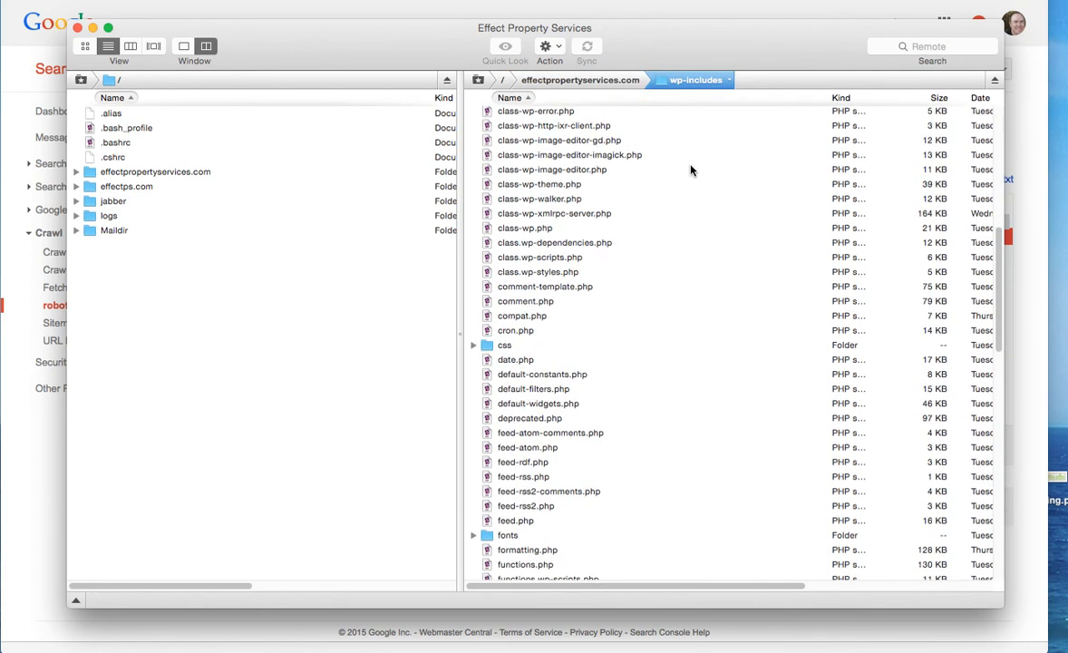
- Locate functions.php in wp-includes and bring up its file actions to download it
{"action": "scroll", "scroll_direction": "down", "scroll_amount": 3}
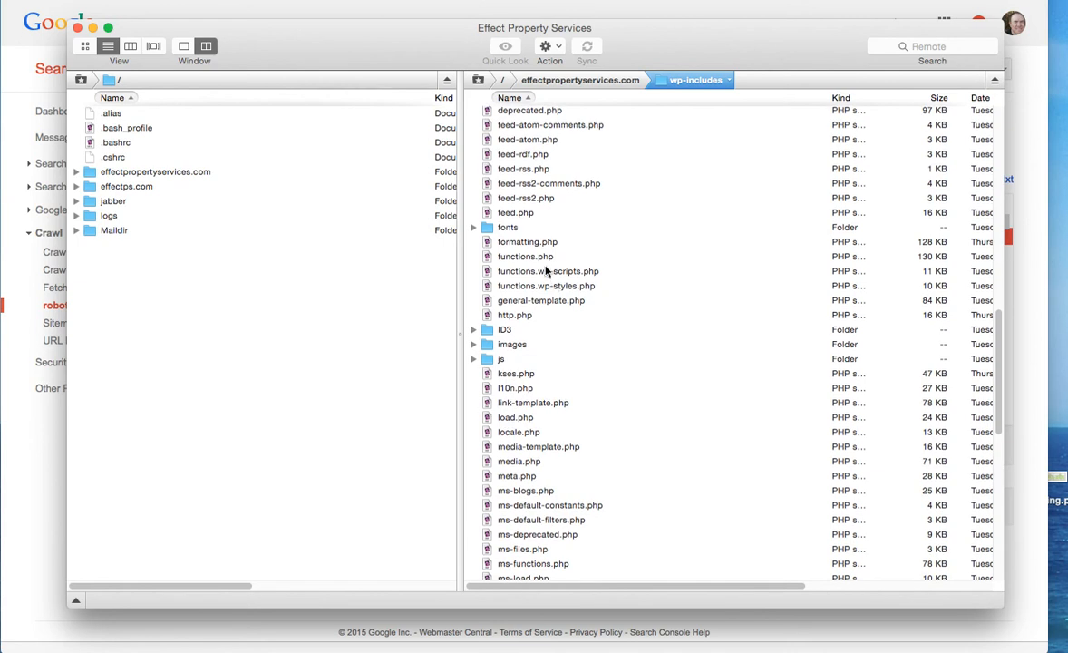
{"action": "right_click", "coordinate": [526, 256]}
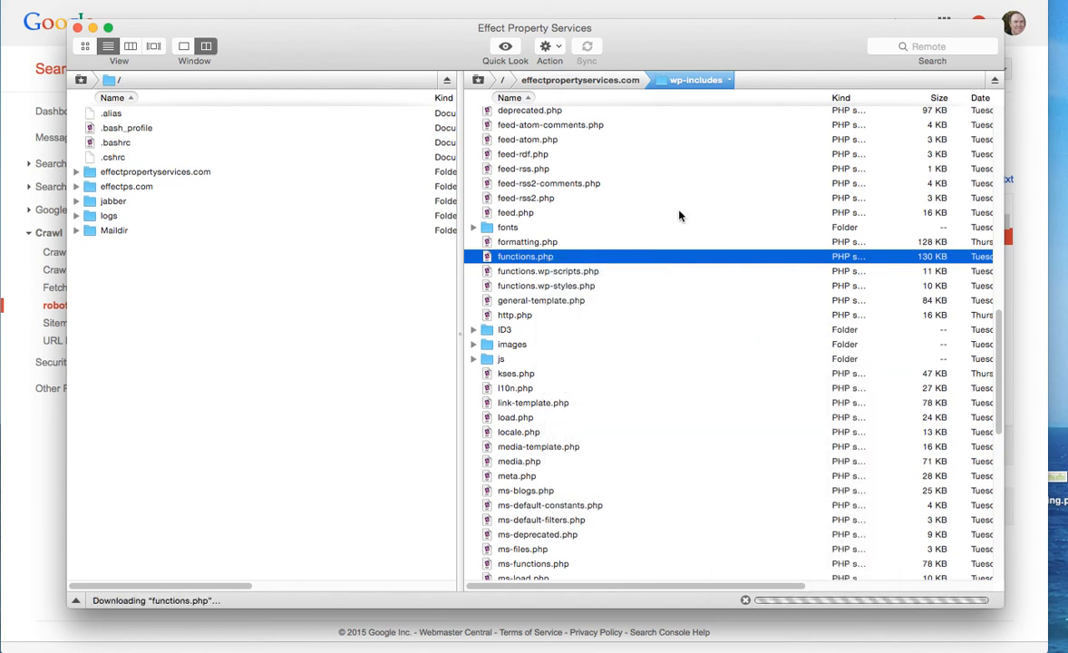
- Edit functions.php and select the wp-admin and wp-includes Disallow lines in do_robots() for removal
{"action": "double_click", "coordinate": [526, 255]}
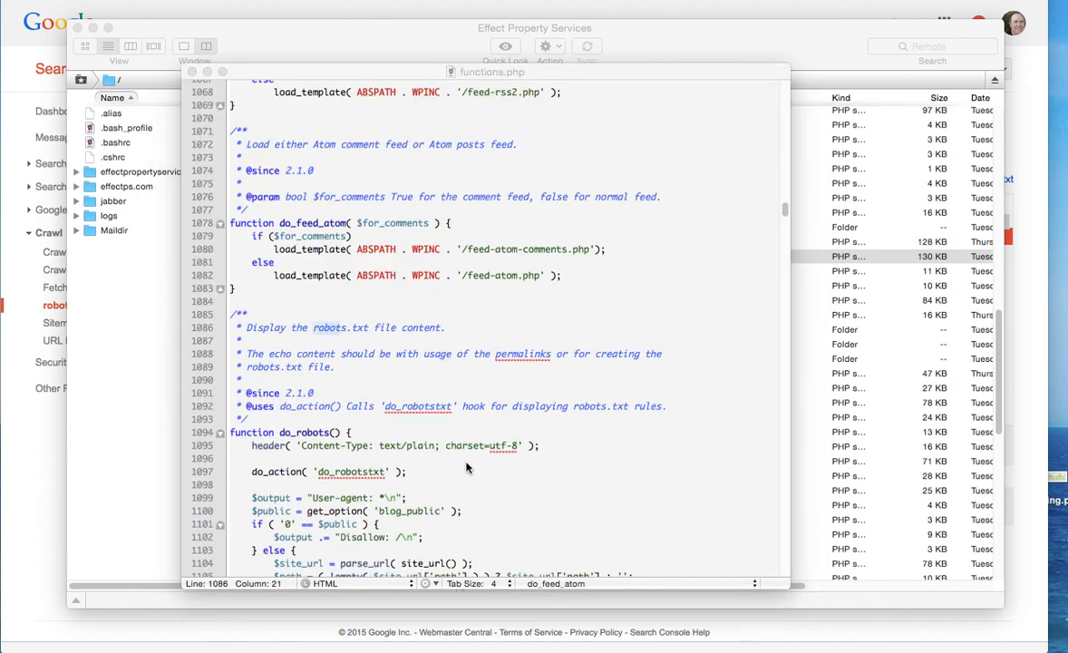
{"action": "scroll", "scroll_direction": "down", "scroll_amount": 3}
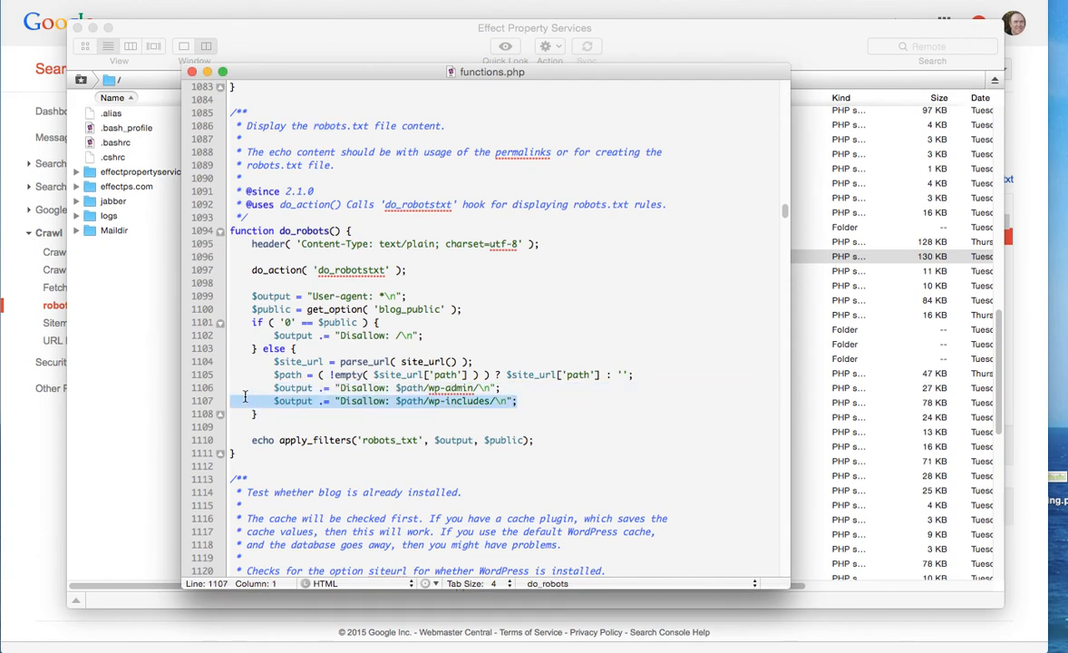
{"action": "left_click", "coordinate": [541, 396]}
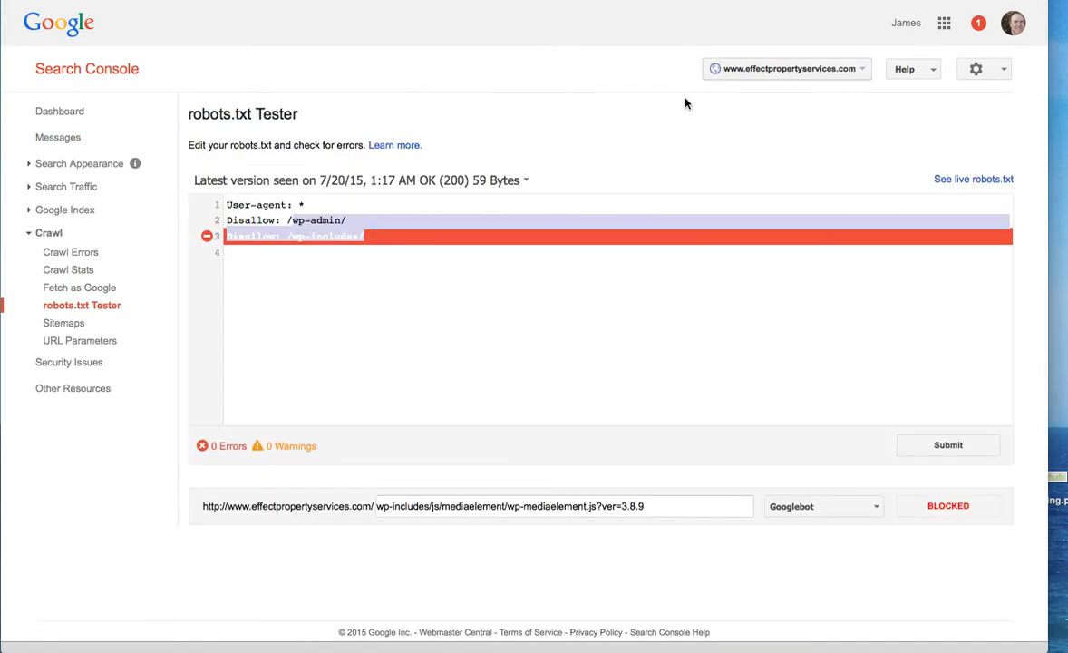
{"action": "mouse_move", "coordinate": [762, 7]}
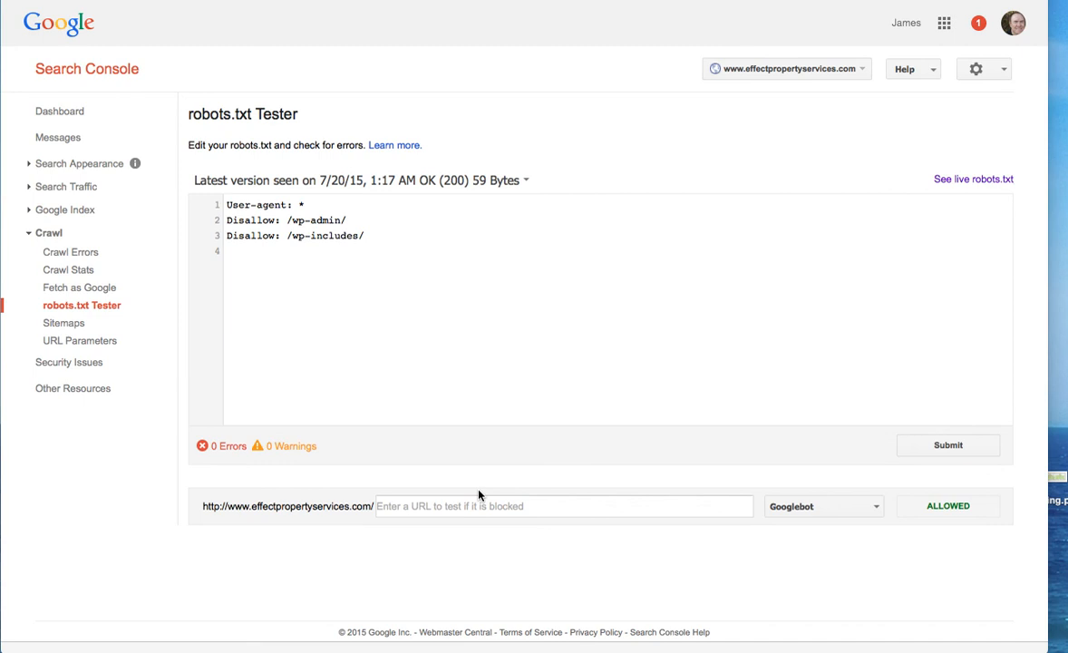
{"action": "mouse_move", "coordinate": [488, 294]}
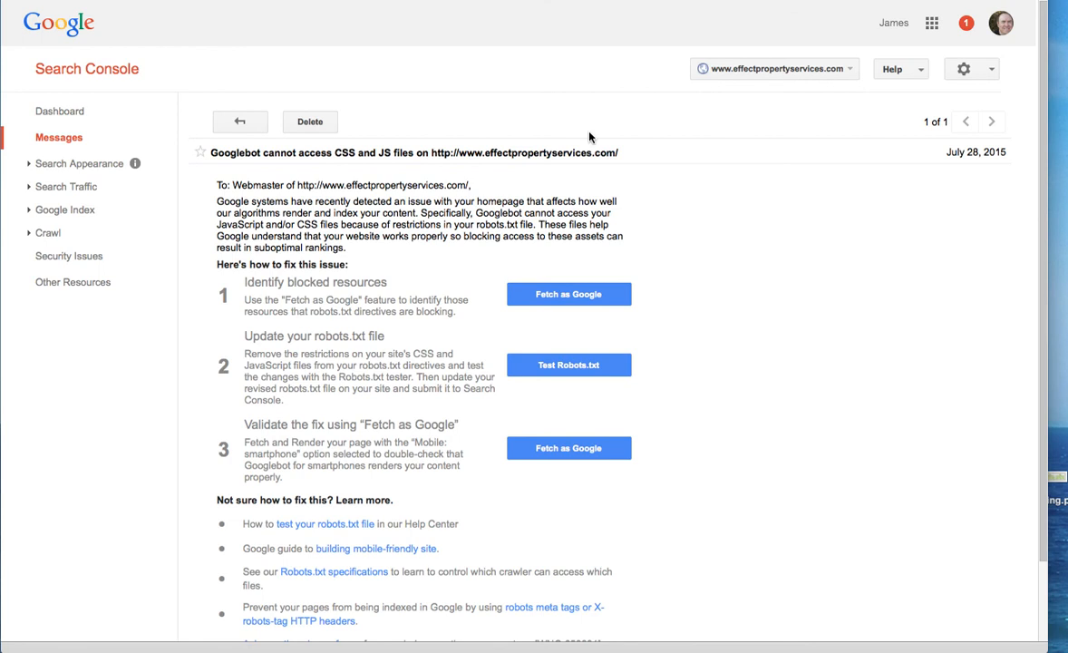
- Run a second Fetch and Render of the homepage as Googlebot and view the new result row
{"action": "left_click", "coordinate": [569, 294]}
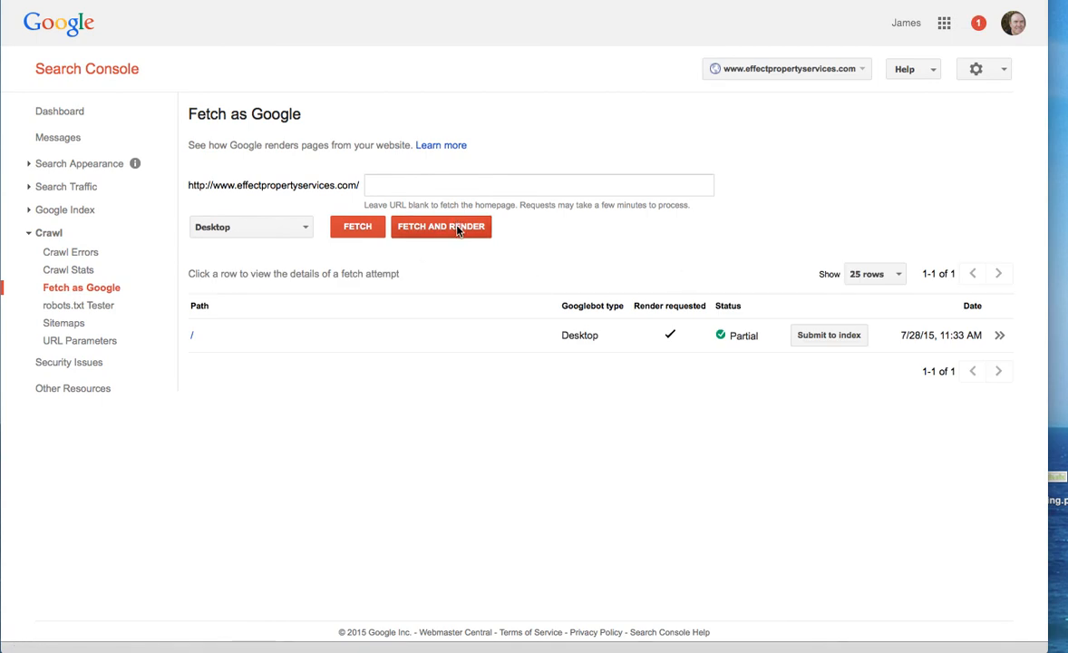
{"action": "left_click", "coordinate": [441, 225]}
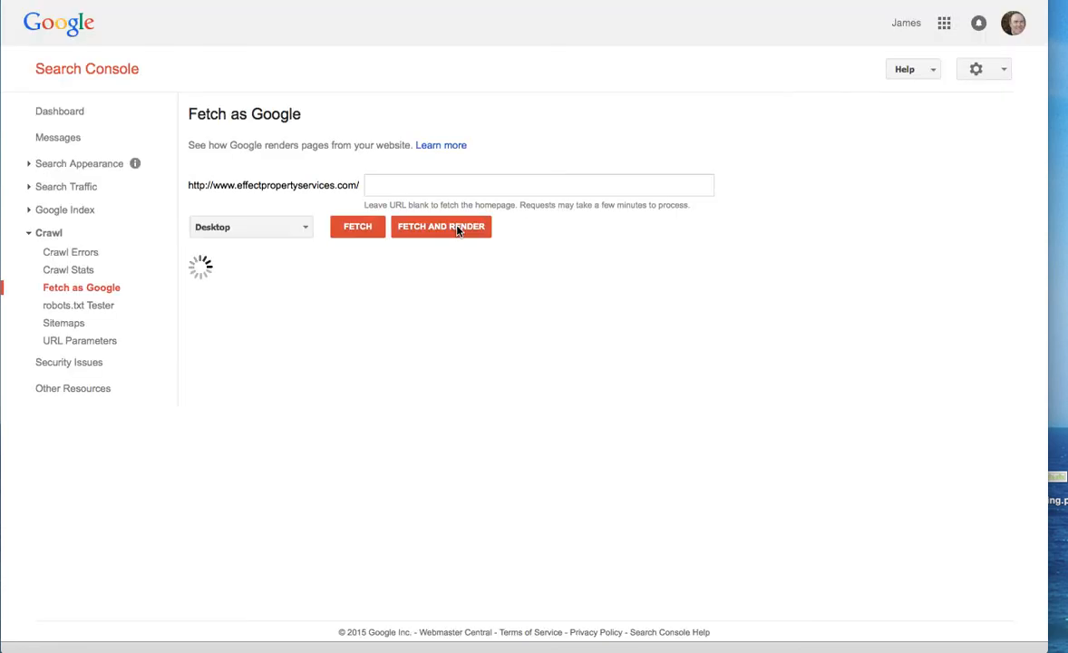
{"action": "left_click", "coordinate": [441, 225]}
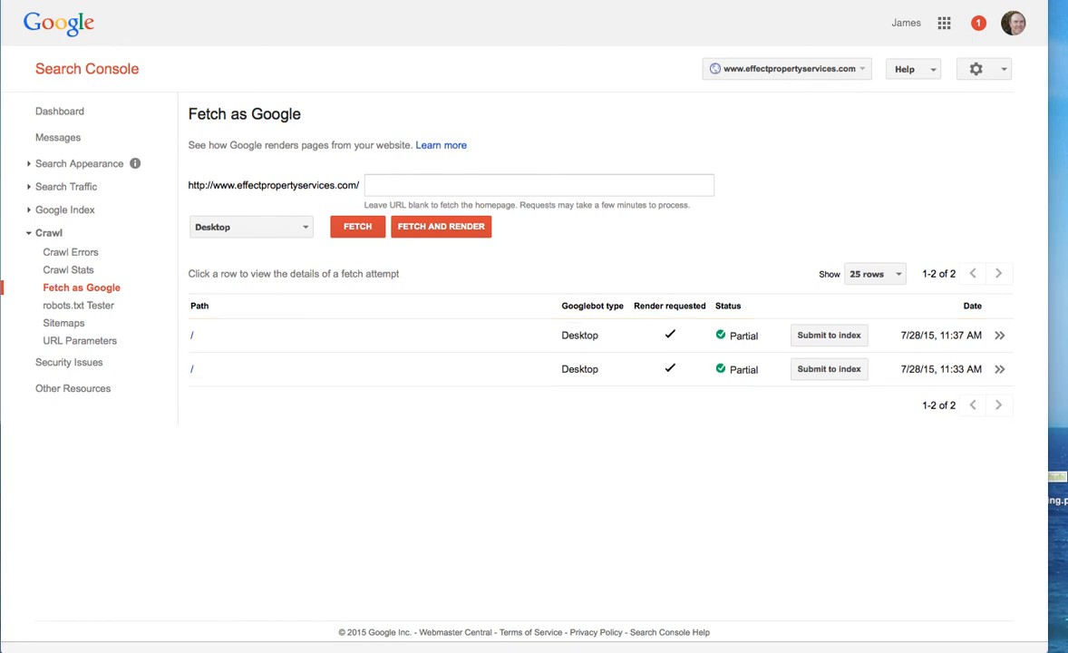
{"action": "mouse_move", "coordinate": [370, 359]}
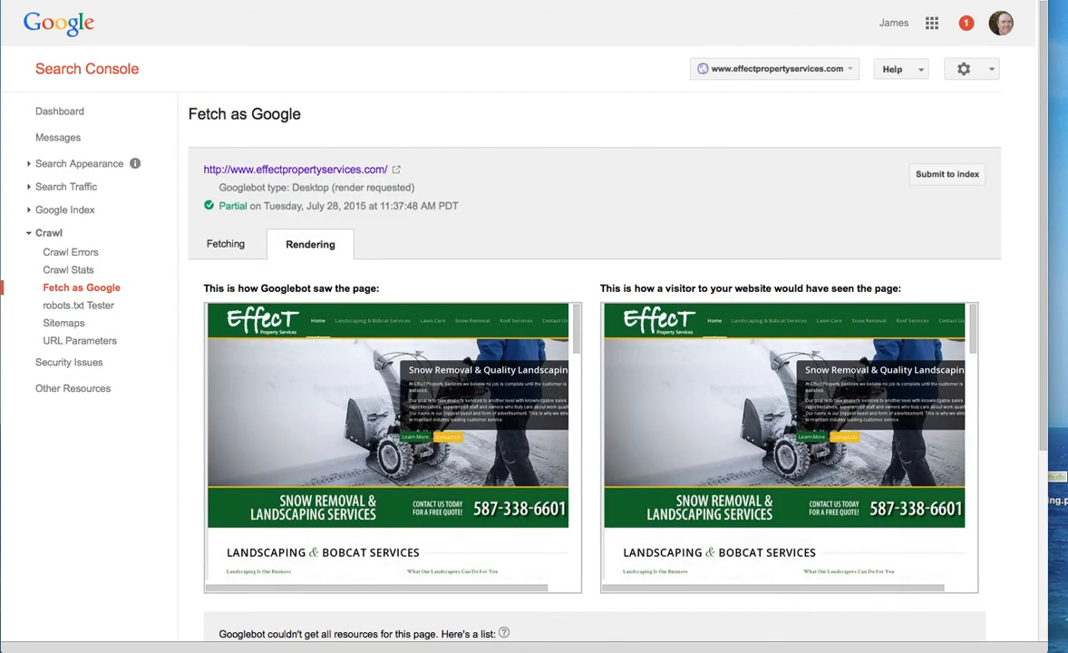
- Review the new render's blocked resources, then check the live robots.txt in the tester under Crawl
{"action": "scroll", "scroll_direction": "down", "scroll_amount": 3}
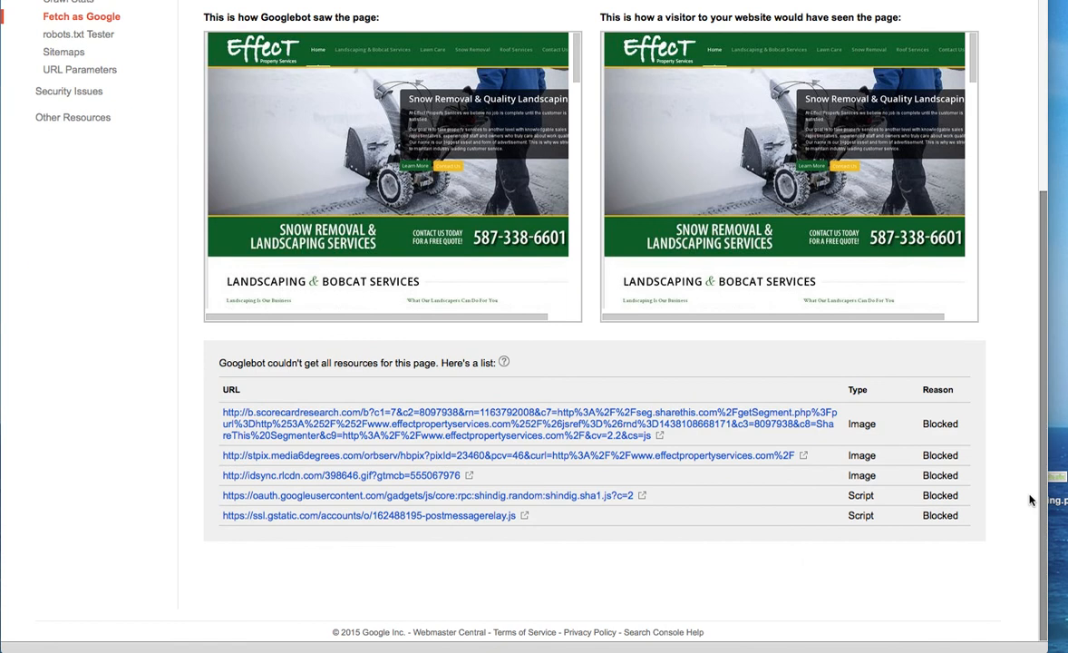
{"action": "mouse_move", "coordinate": [437, 475]}
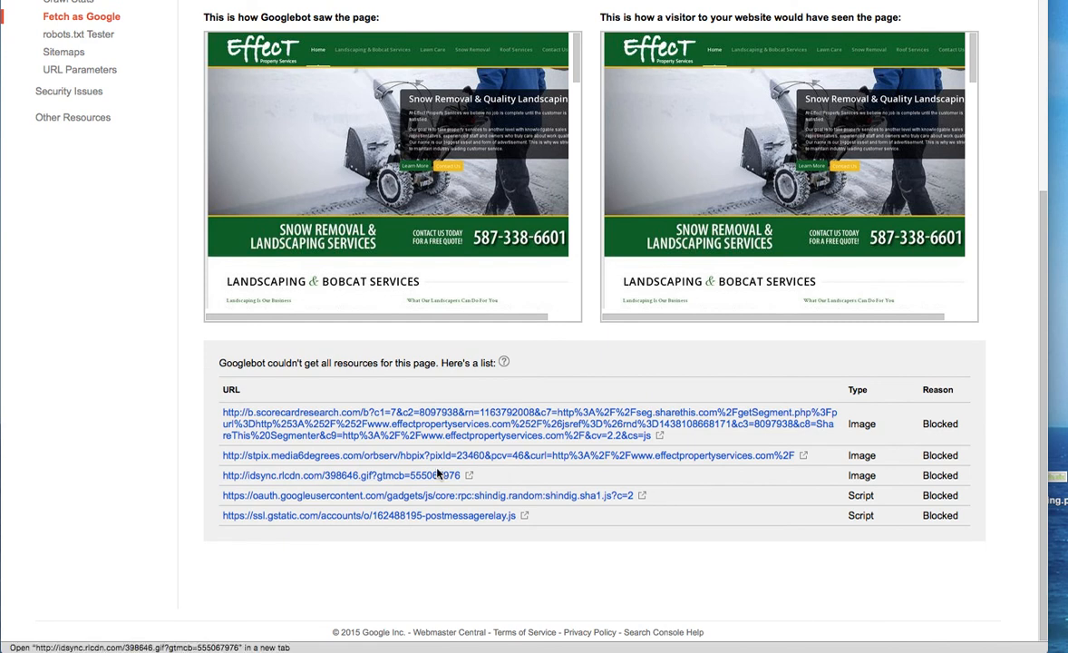
{"action": "mouse_move", "coordinate": [558, 534]}
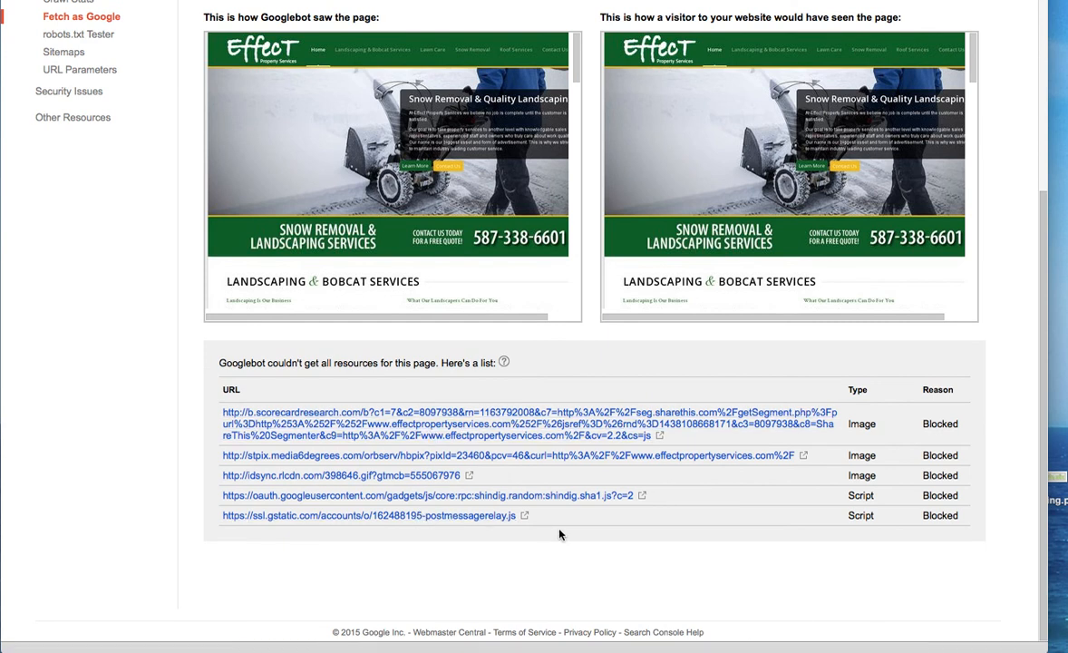
{"action": "mouse_move", "coordinate": [878, 461]}
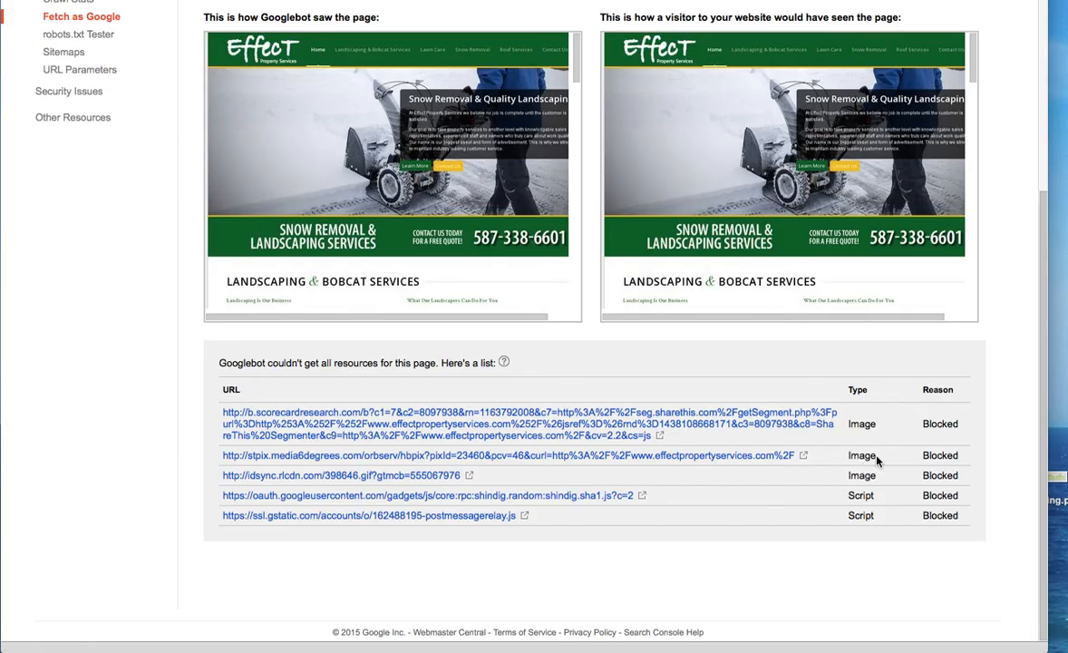
{"action": "left_click", "coordinate": [79, 35]}
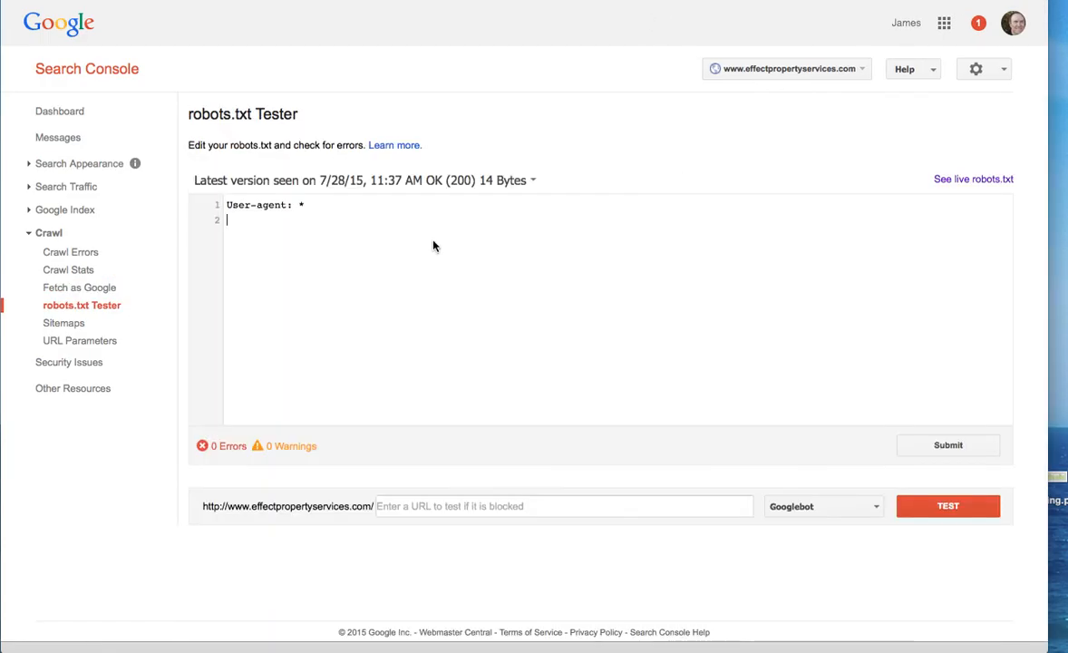
{"action": "mouse_move", "coordinate": [381, 266]}
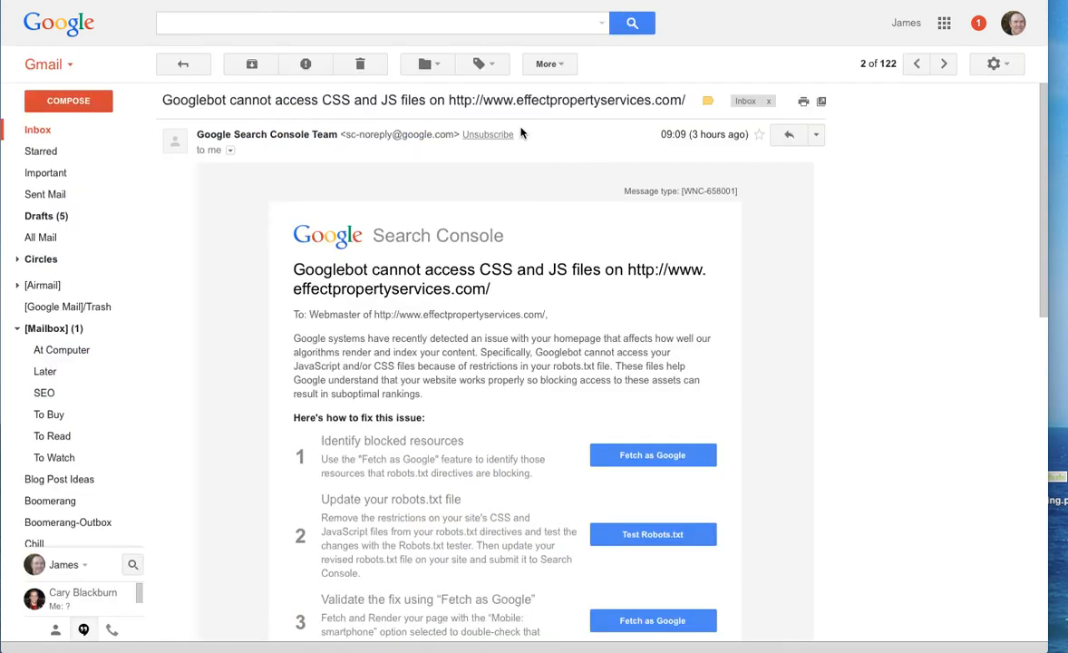
{"action": "mouse_move", "coordinate": [699, 187]}
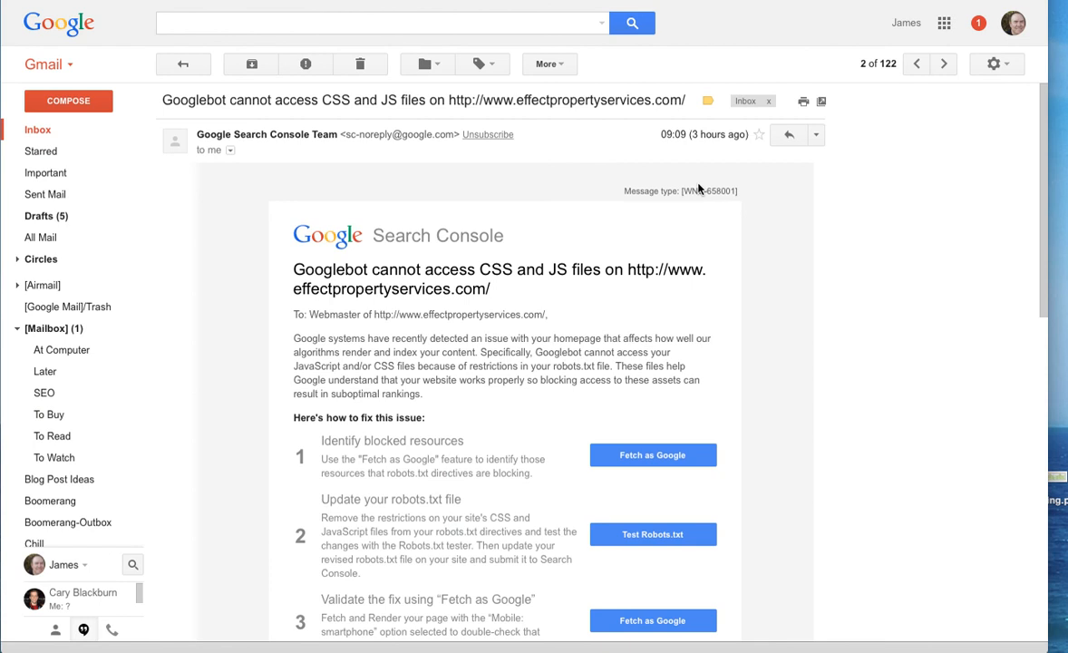